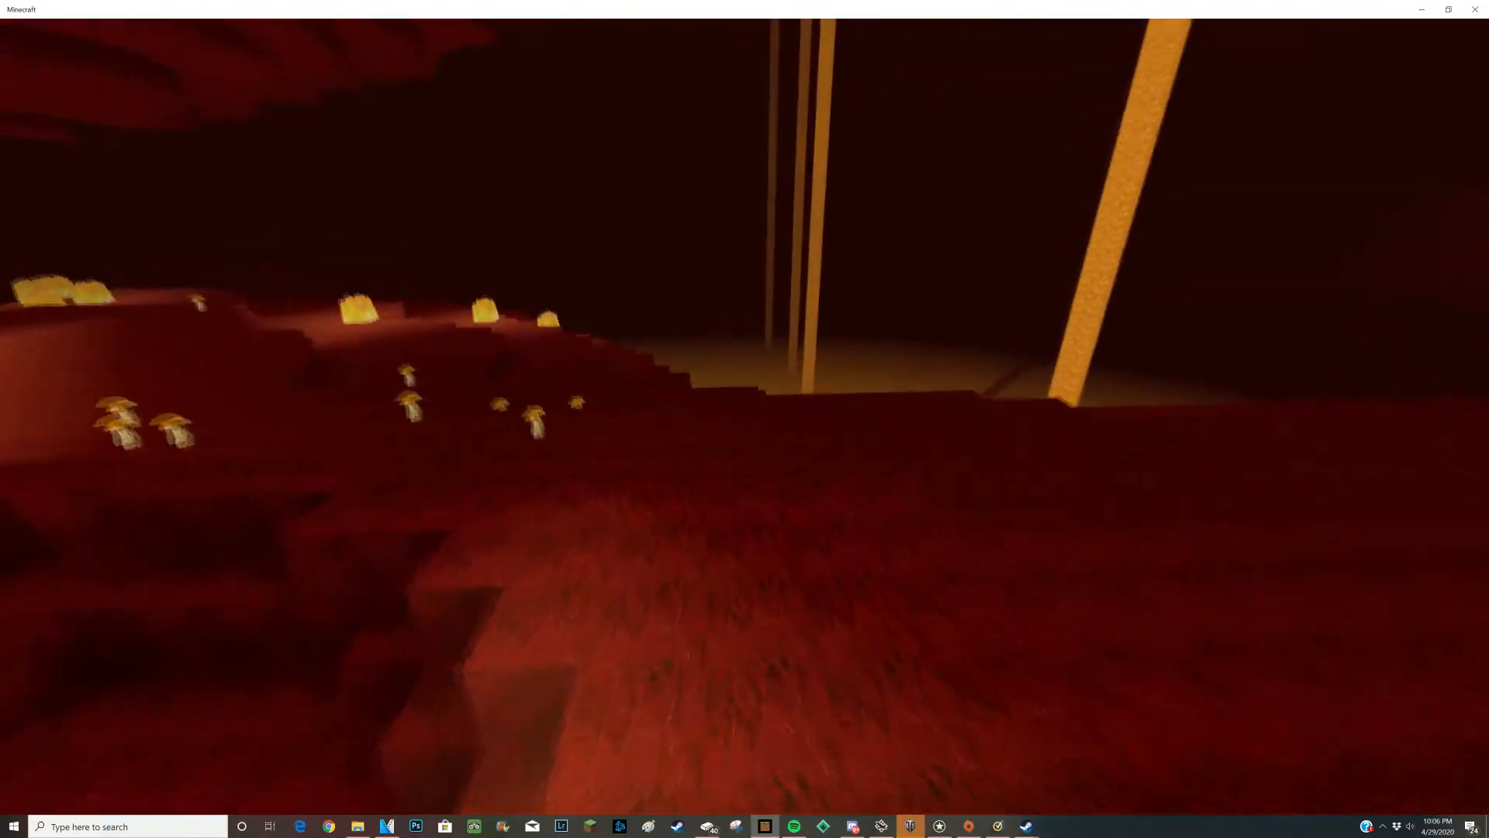
{"action": "mouse_move", "coordinate": [745, 419]}
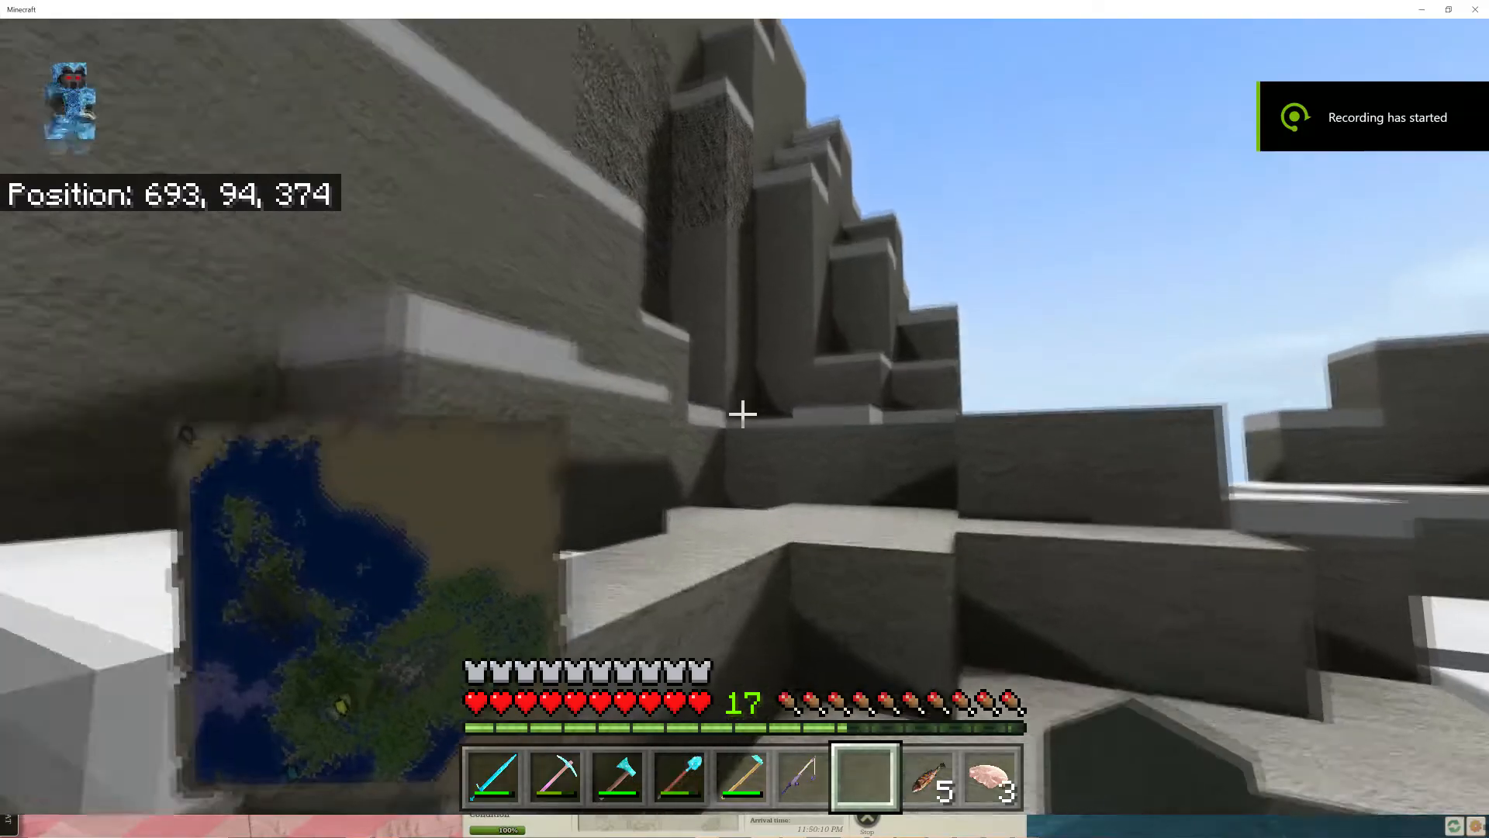
{"action": "mouse_move", "coordinate": [743, 413]}
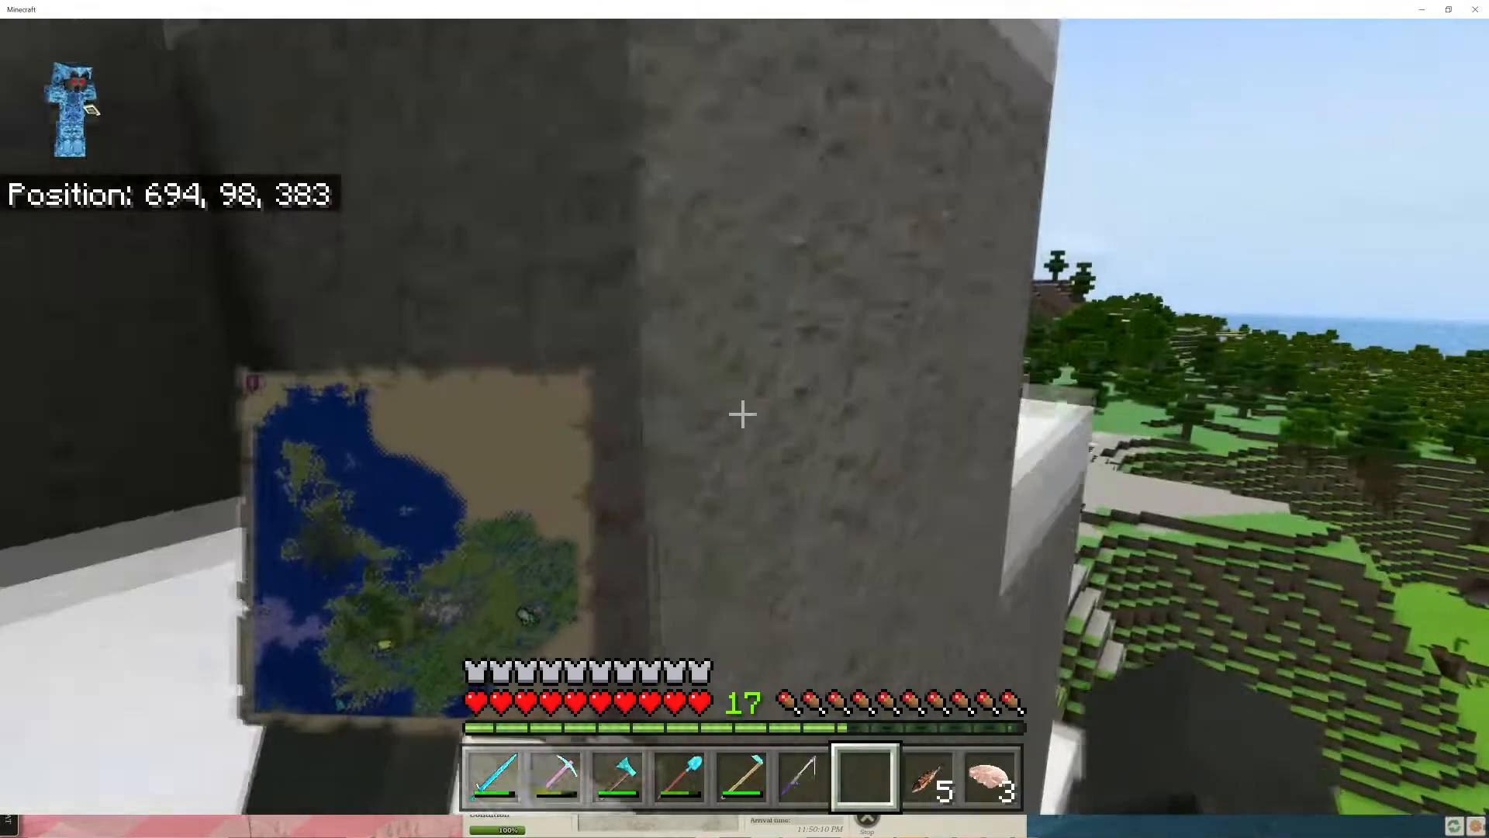